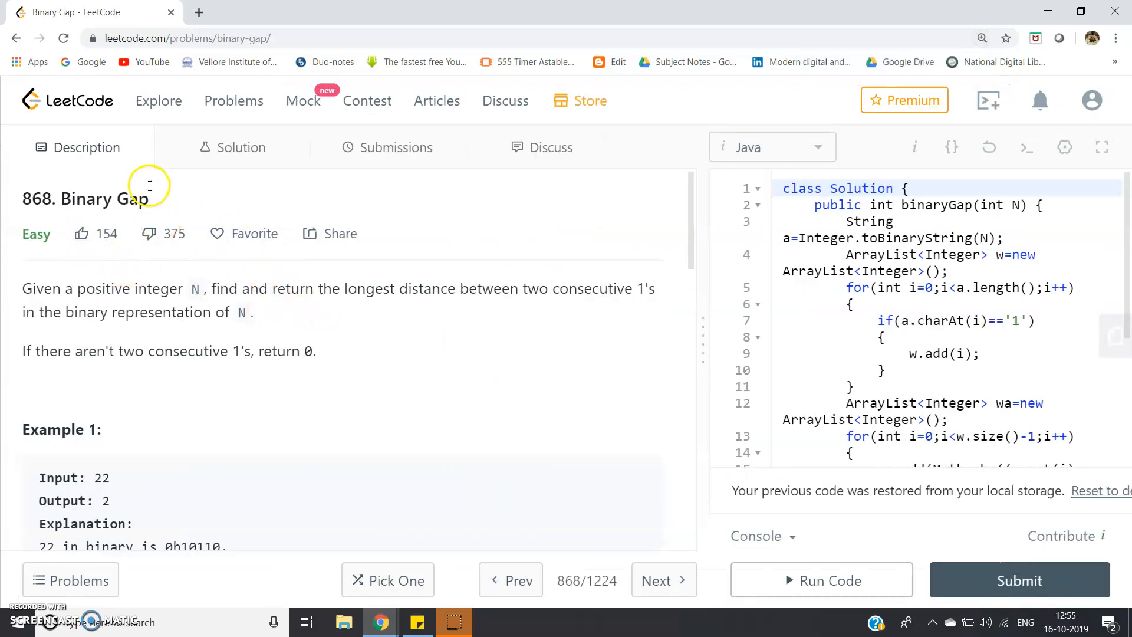
mouse_move(315, 262)
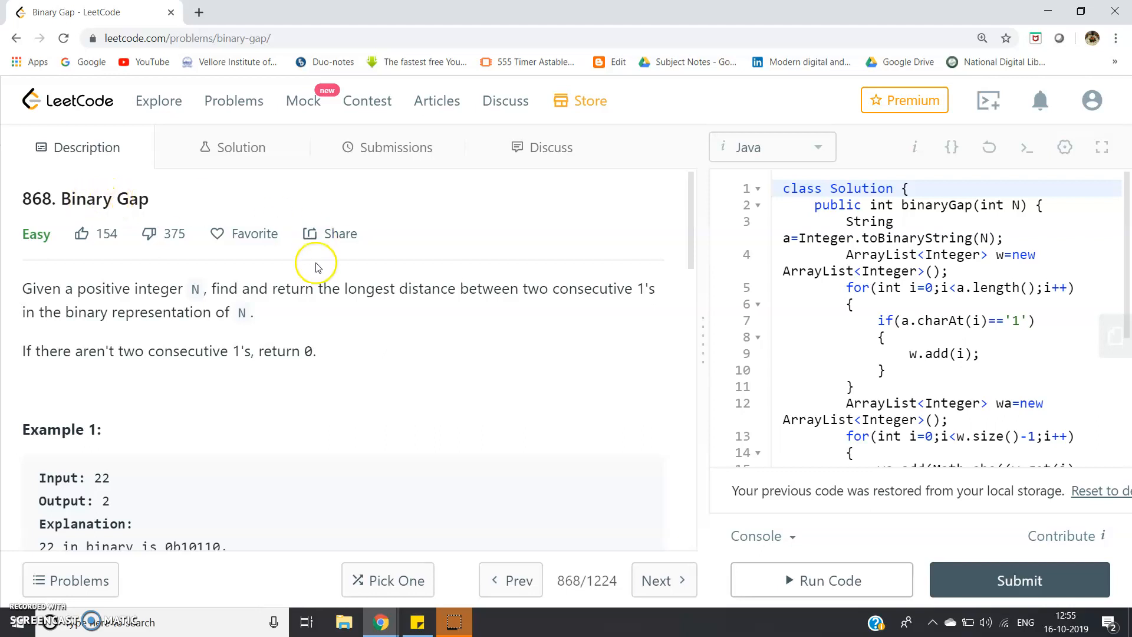
mouse_move(437, 354)
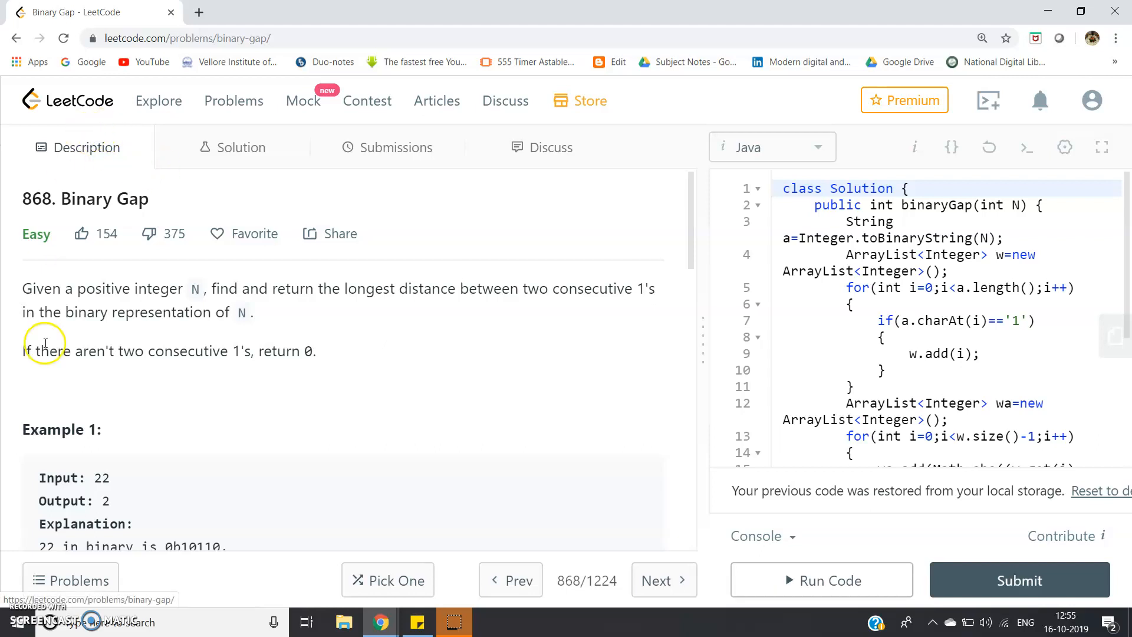
mouse_move(68, 265)
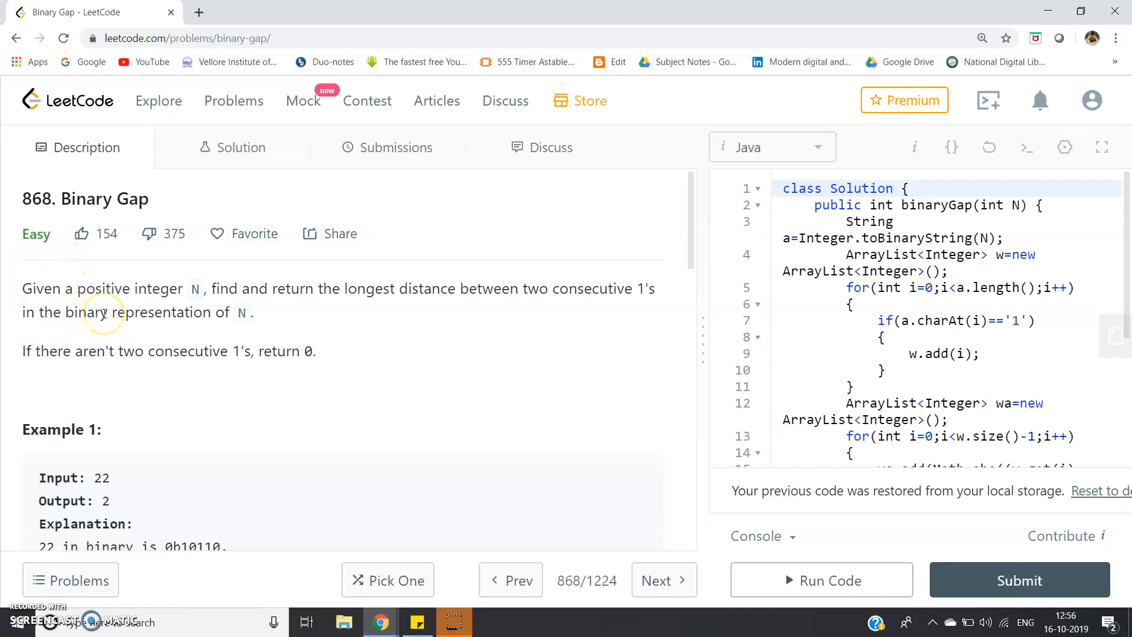
mouse_move(50, 253)
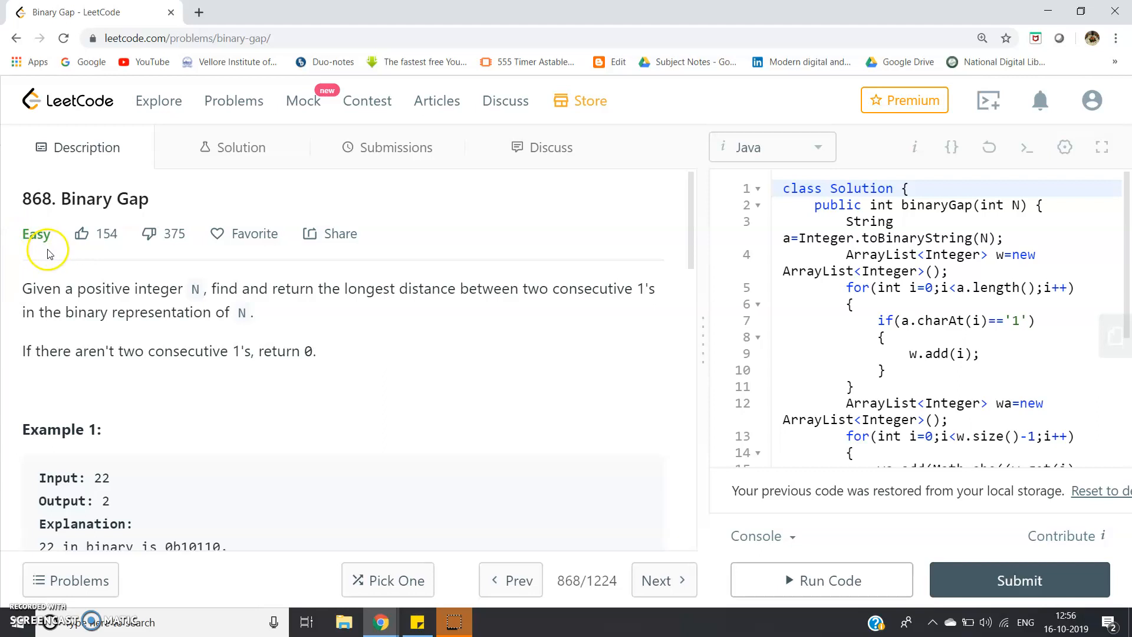
mouse_move(295, 258)
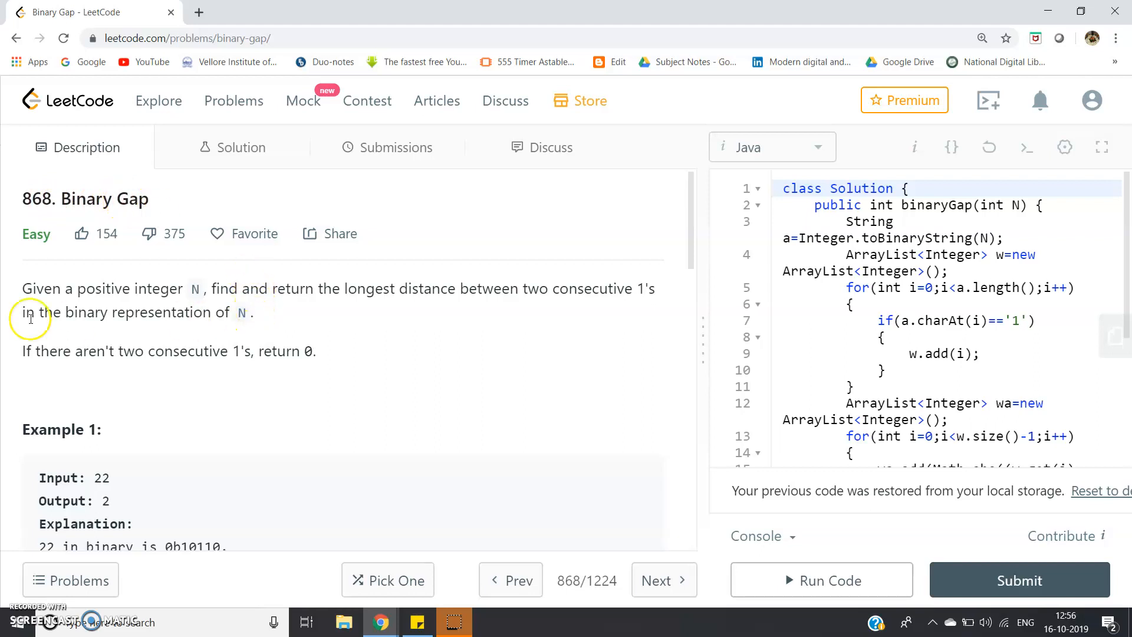
mouse_move(132, 296)
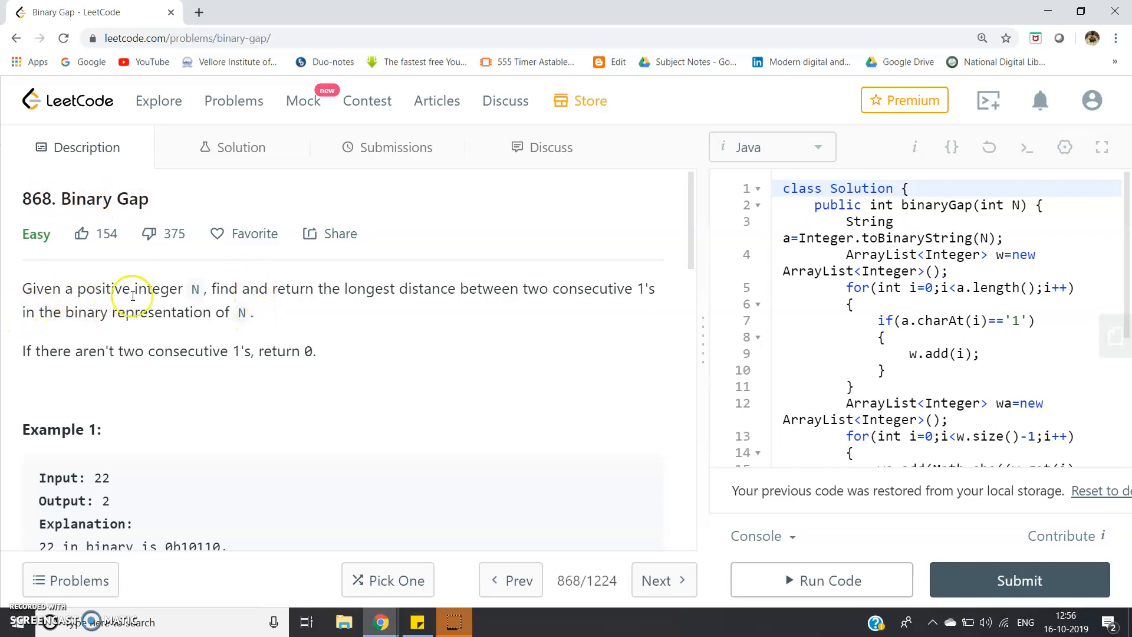
mouse_move(328, 293)
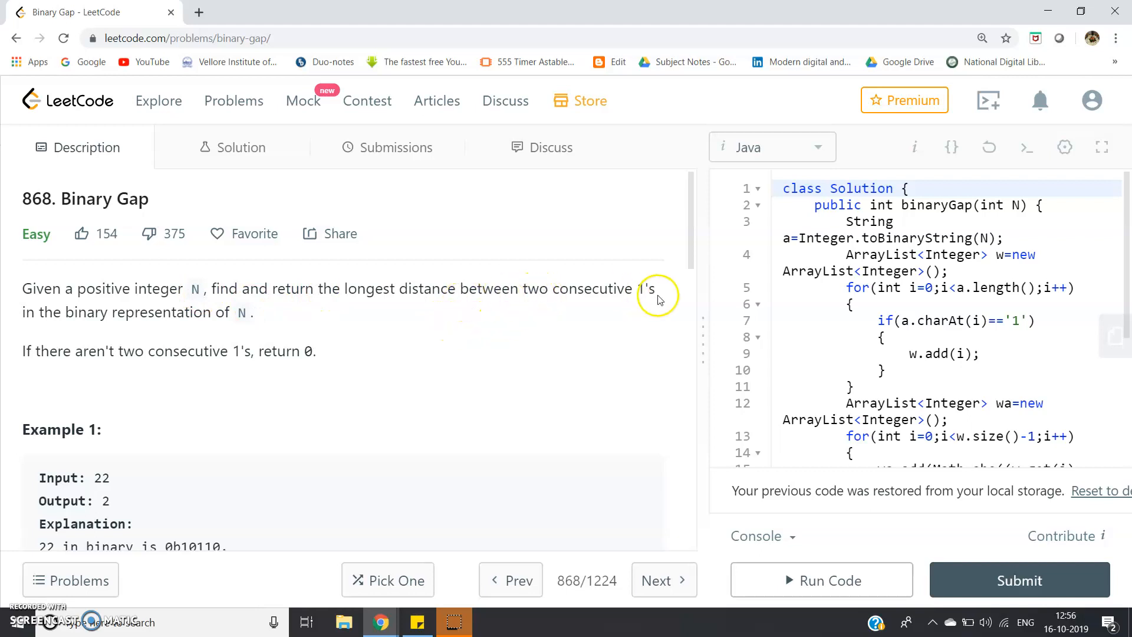
mouse_move(120, 326)
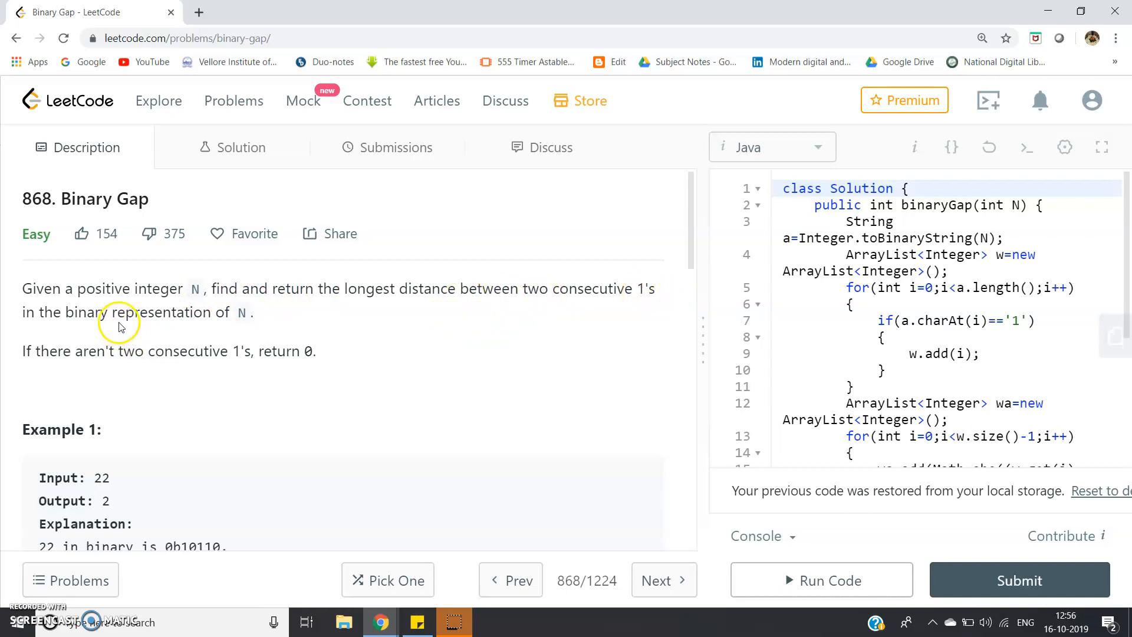
mouse_move(92, 354)
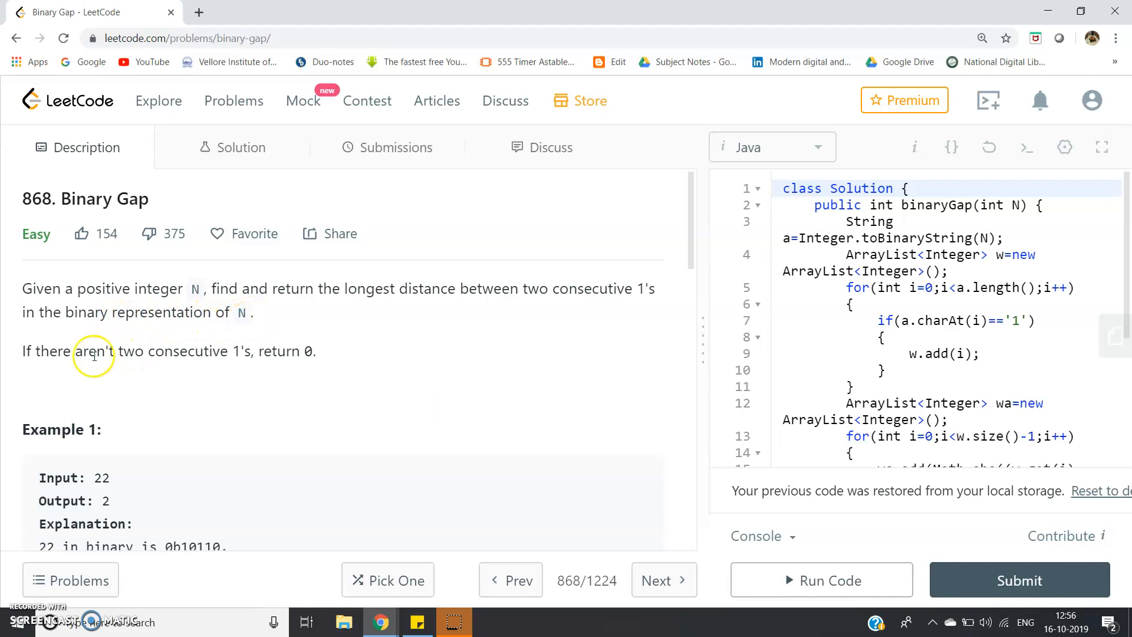
mouse_move(214, 354)
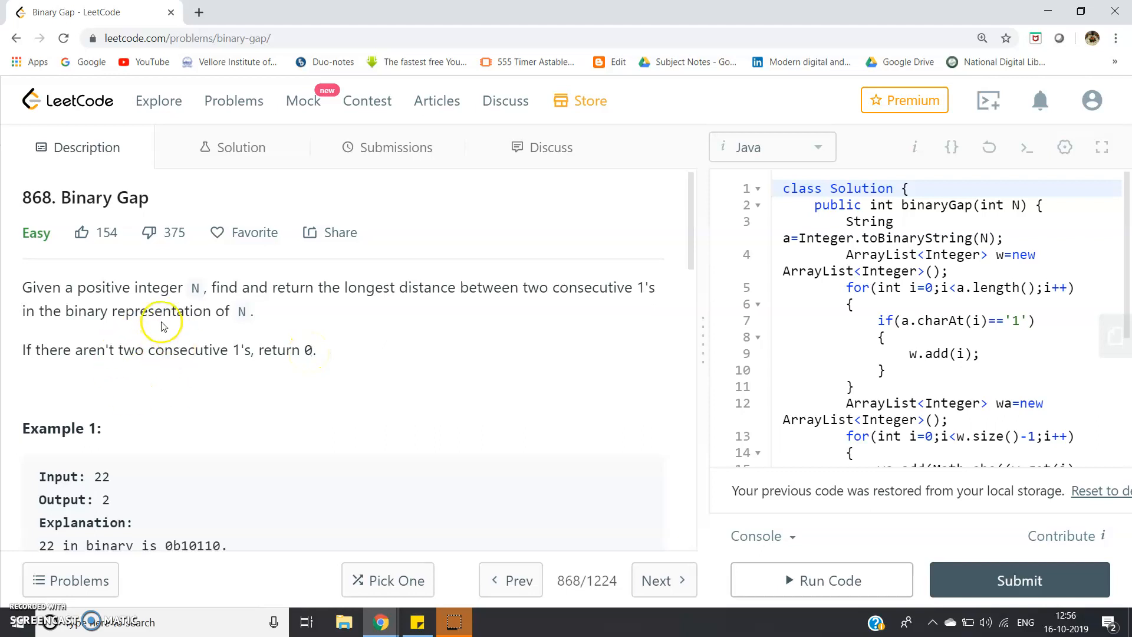
Scroll to Example 1 and highlight the 101 digits inside 0b10110.
scroll("down", 3)
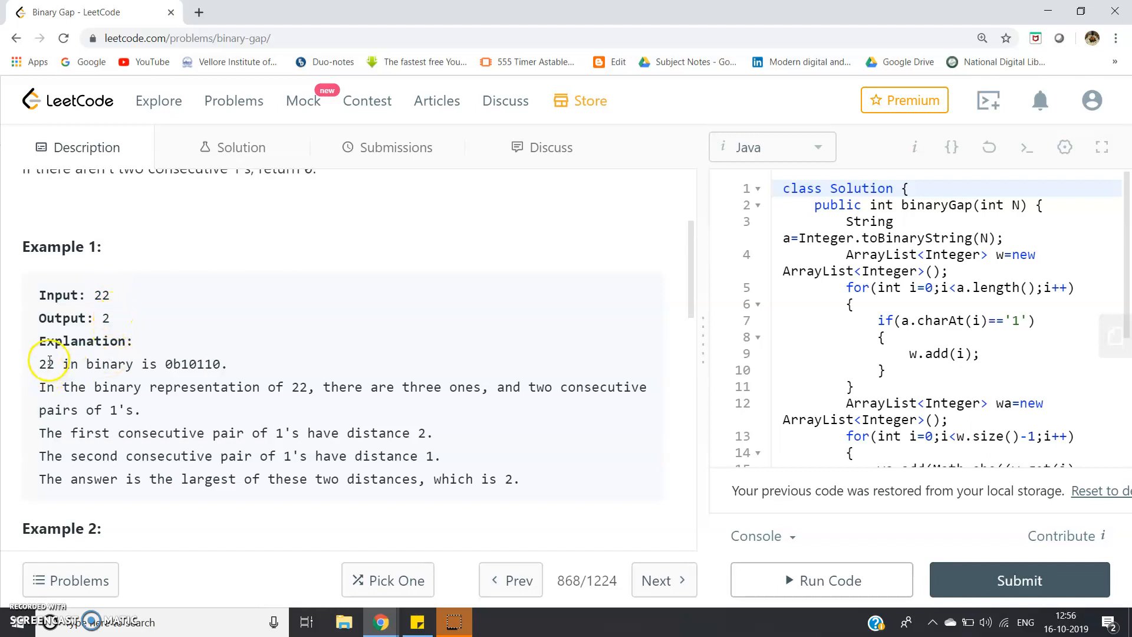
mouse_move(196, 363)
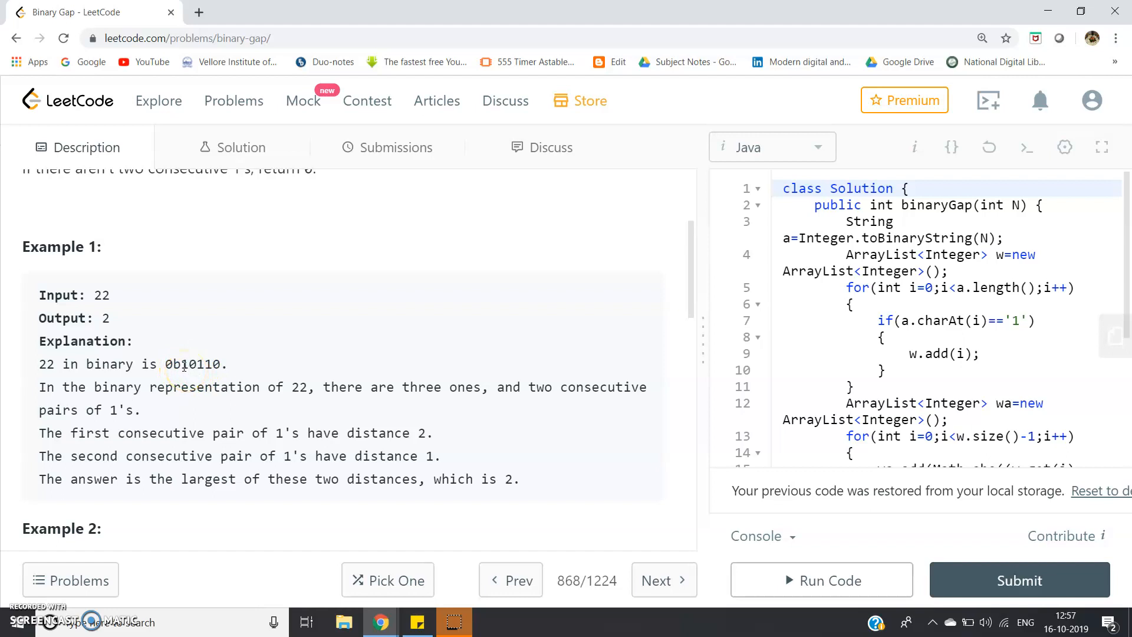
double_click(190, 364)
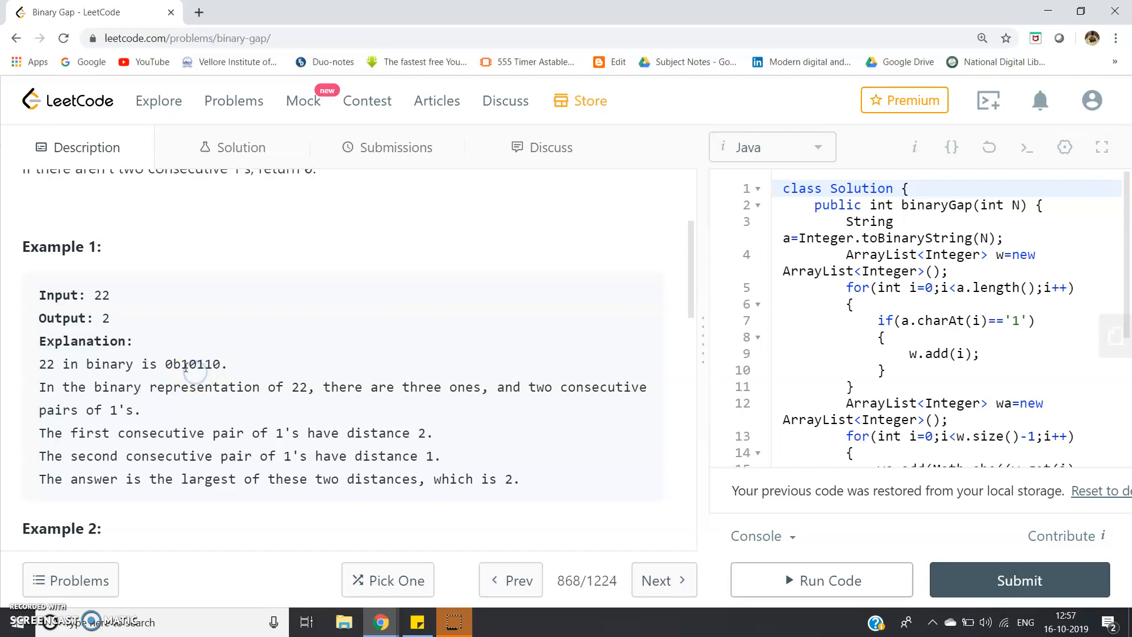
double_click(191, 364)
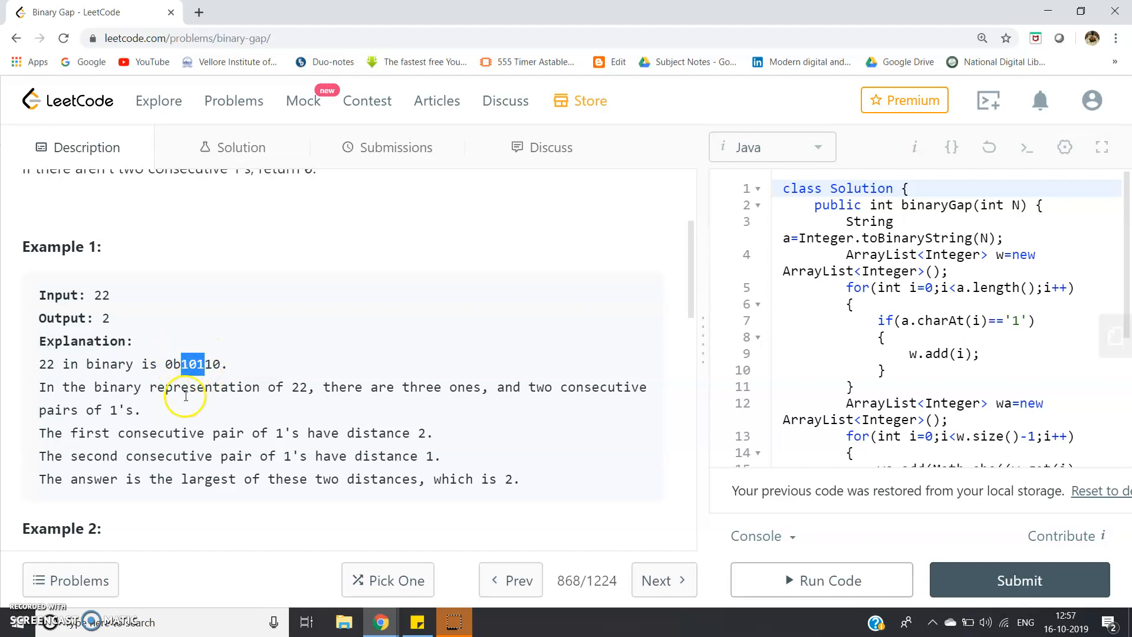
mouse_move(109, 340)
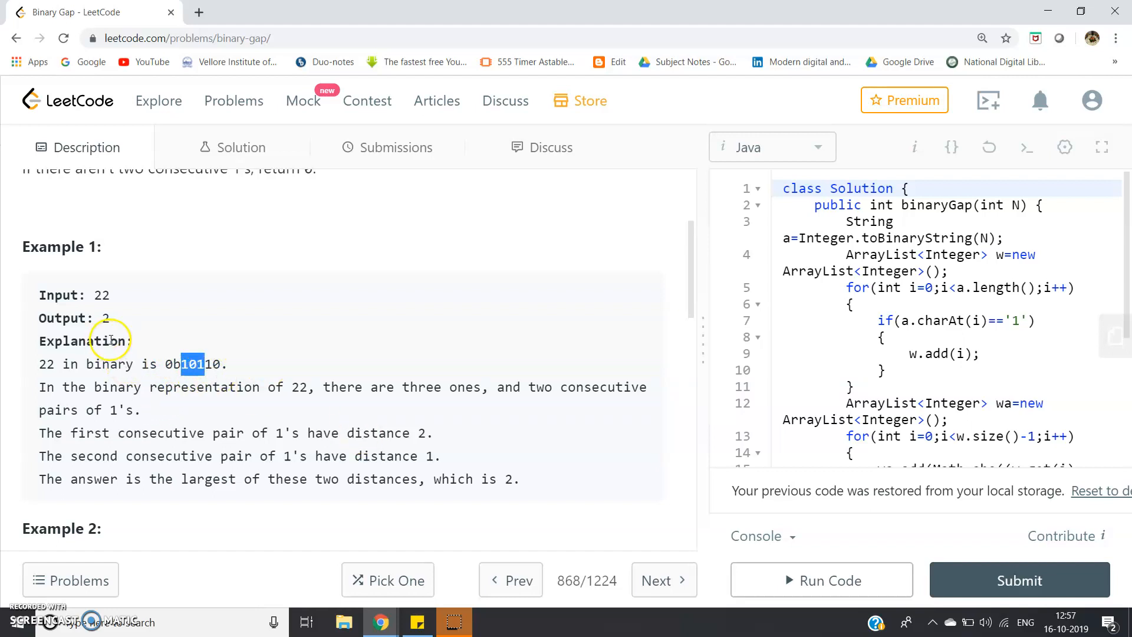
scroll("down", 3)
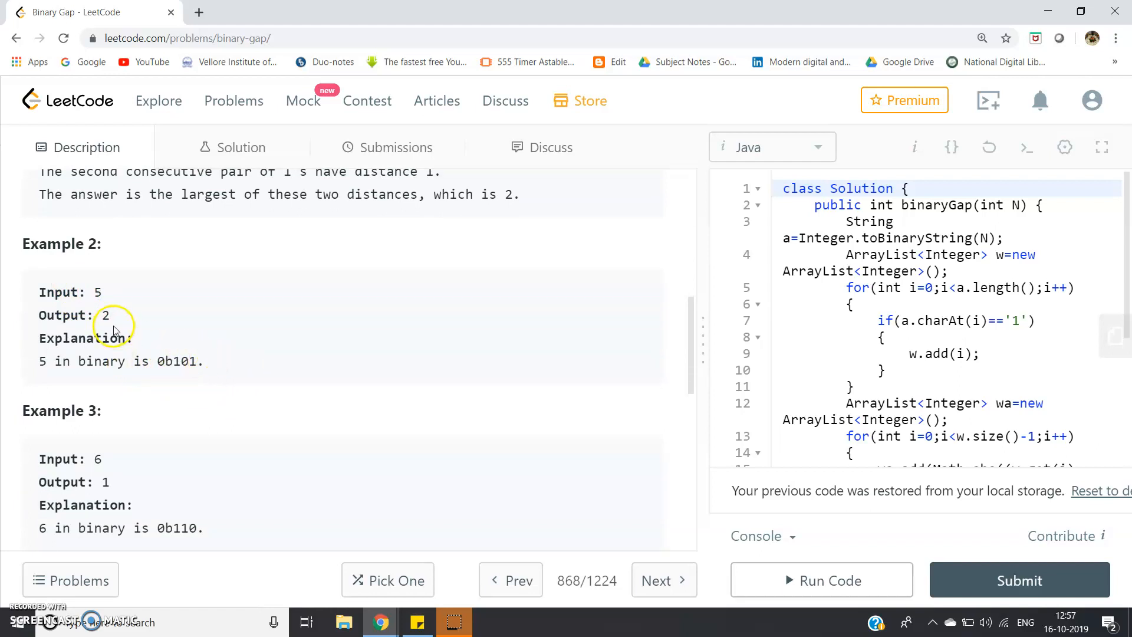
scroll("down", 3)
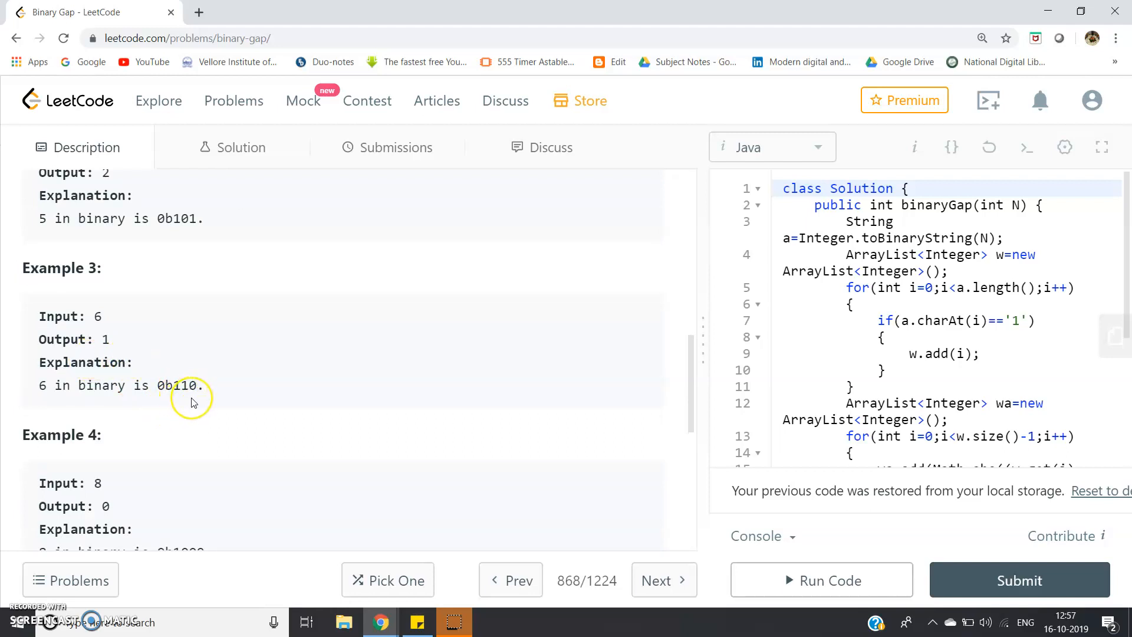
scroll("down", 3)
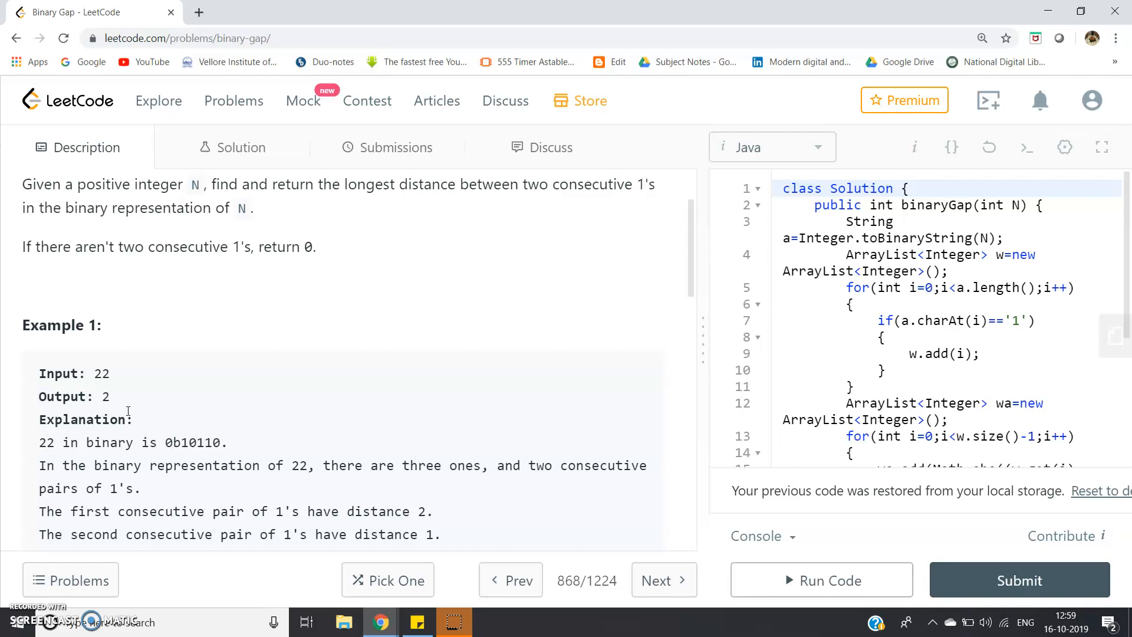
Zoom the page out to 90%, then in to 110%, to show the whole solution.
scroll("down", 3)
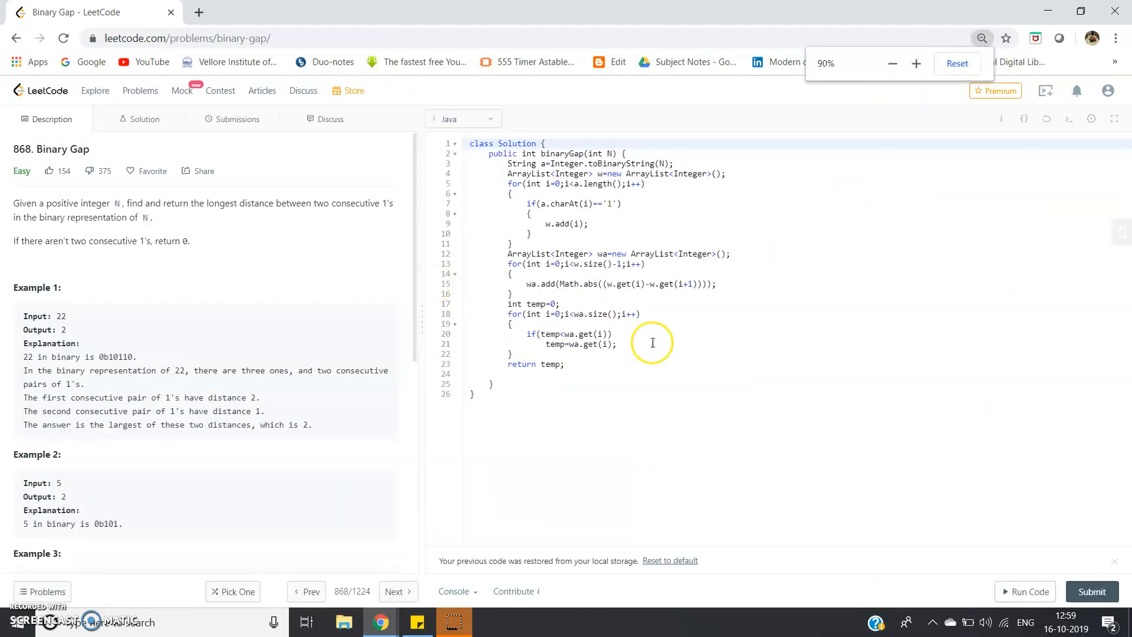
left_click(916, 63)
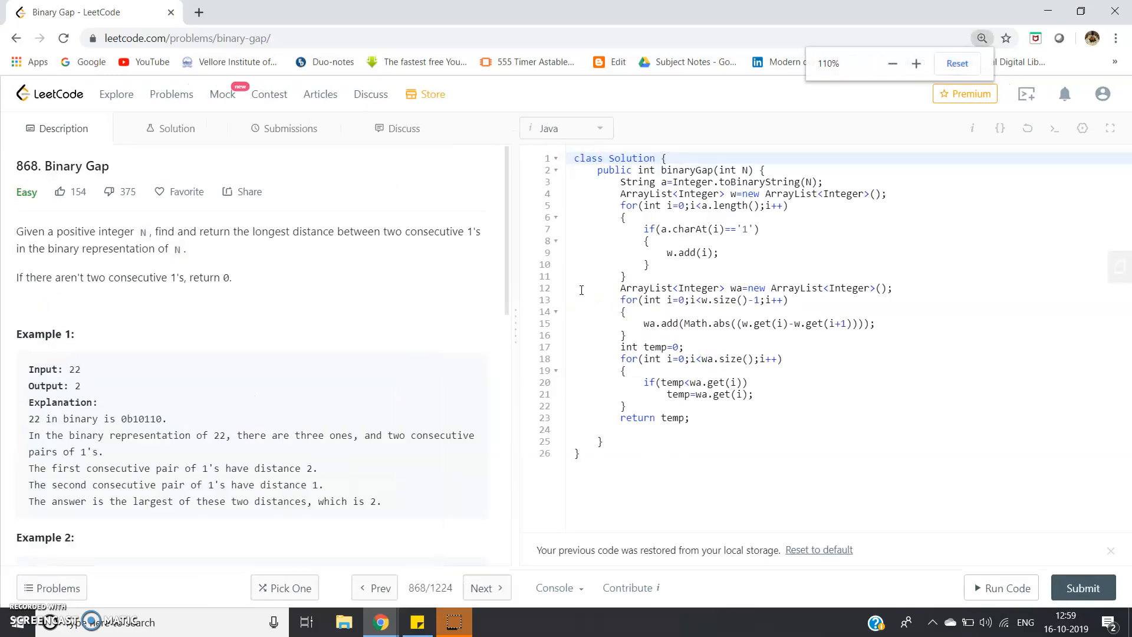
left_click(667, 160)
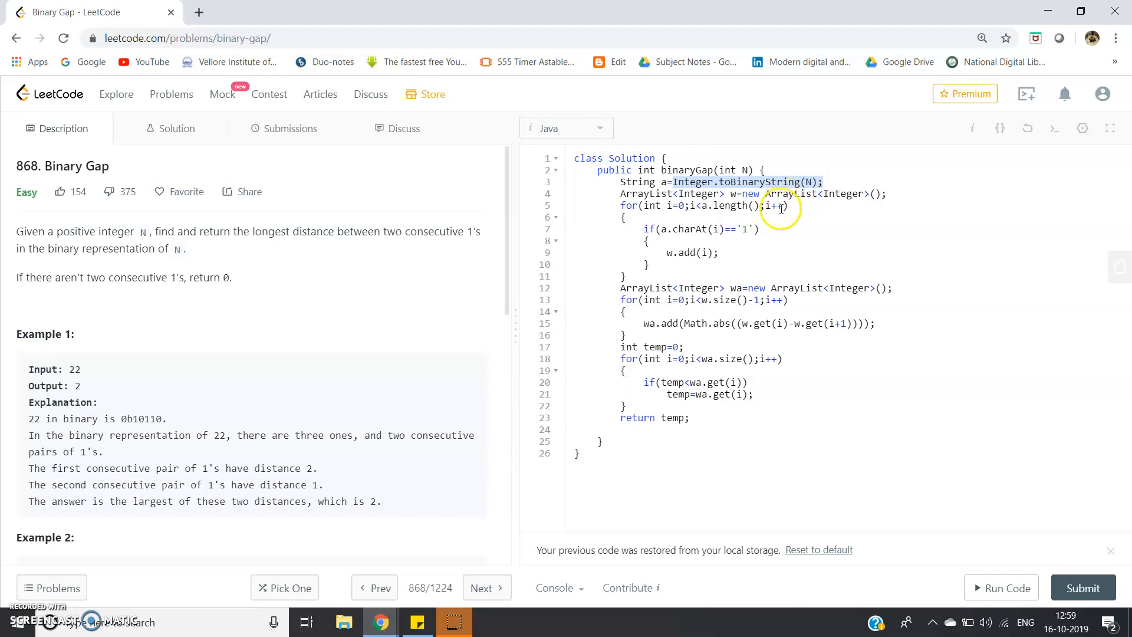
mouse_move(699, 224)
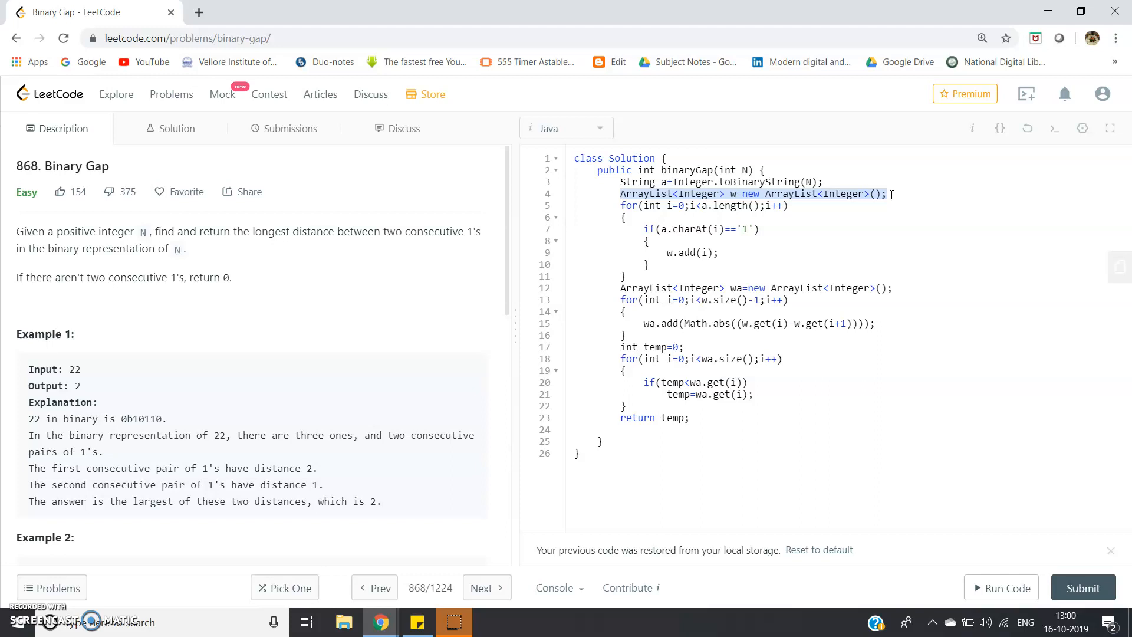
mouse_move(840, 204)
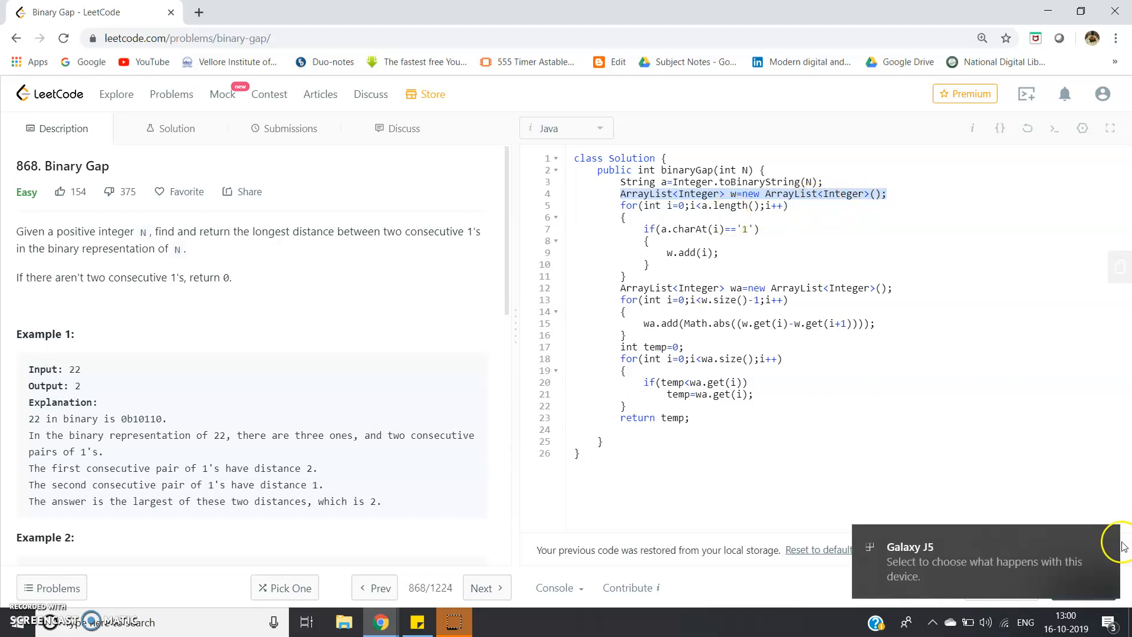
left_click(715, 306)
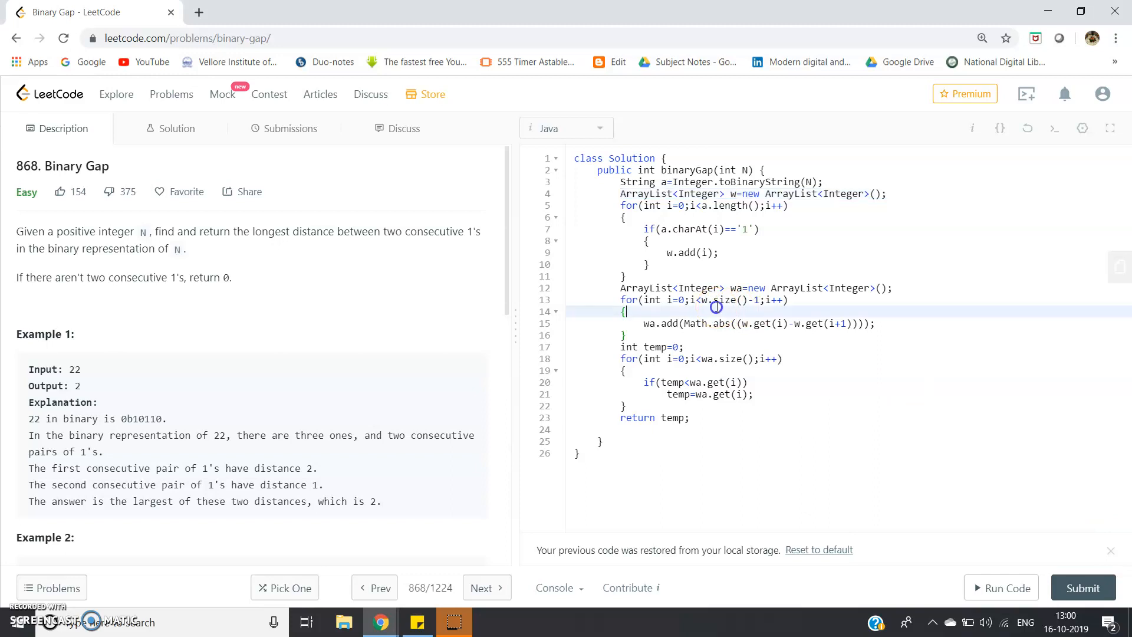
mouse_move(828, 182)
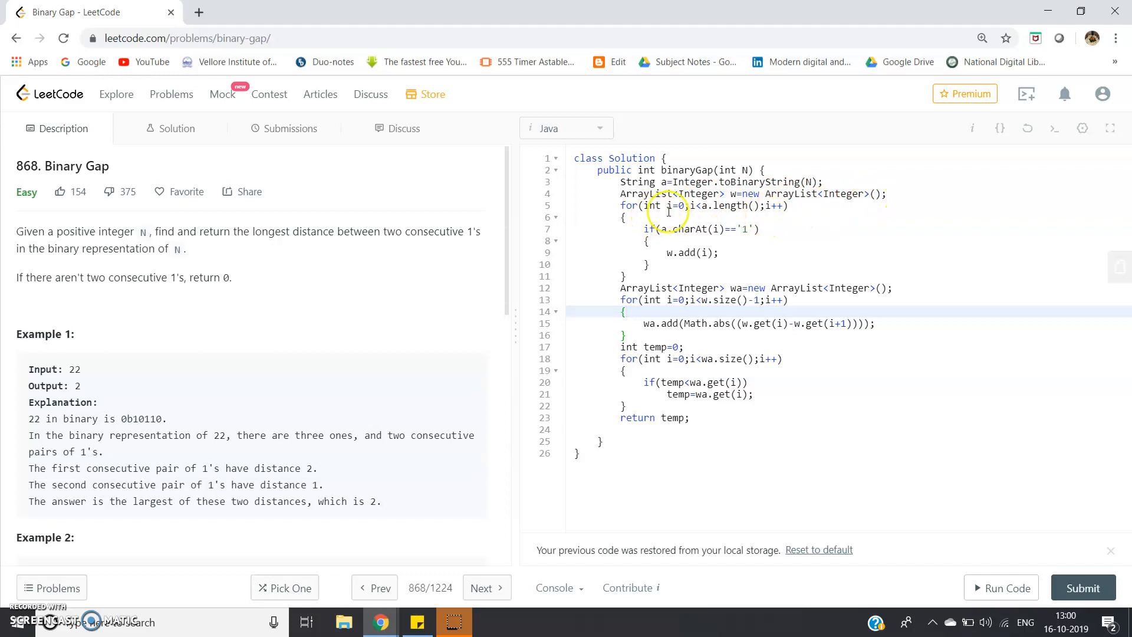
mouse_move(733, 210)
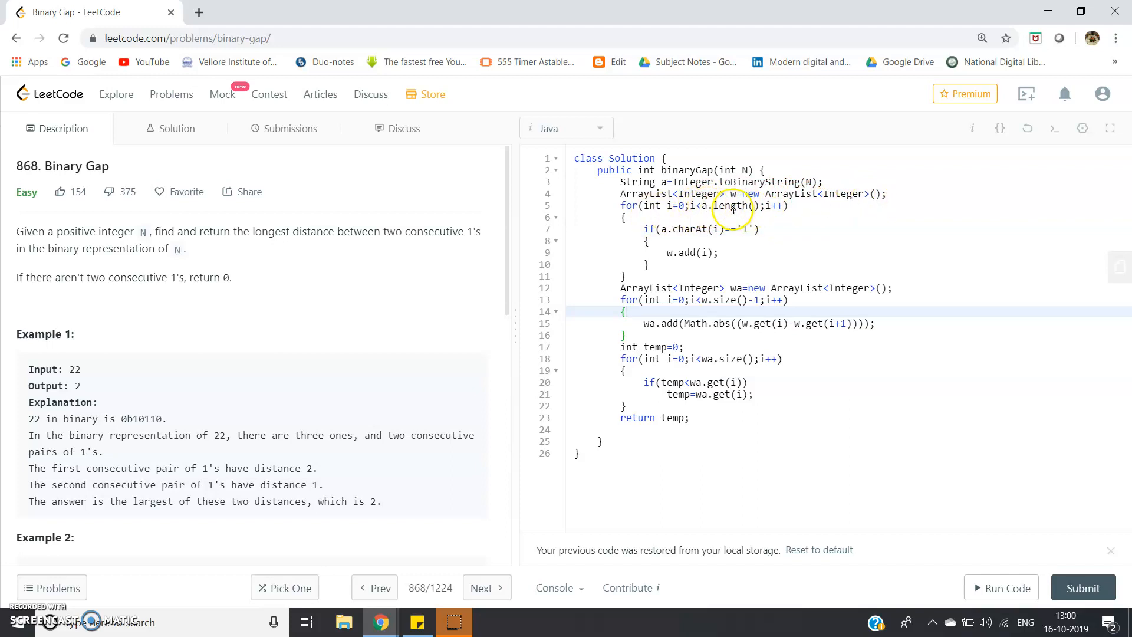
mouse_move(670, 228)
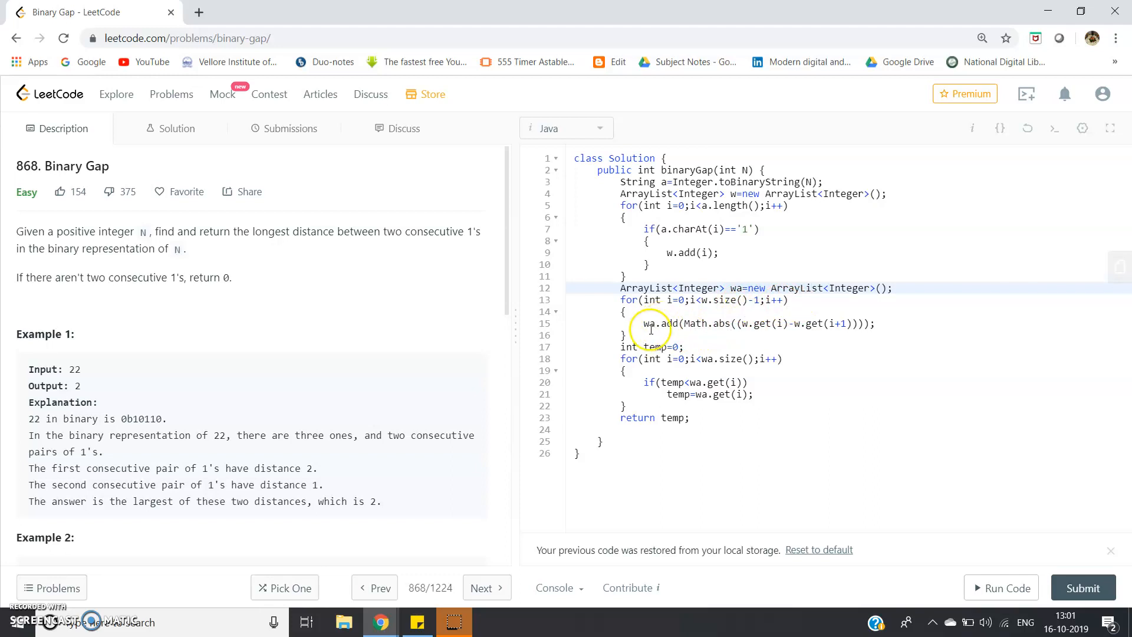
double_click(656, 324)
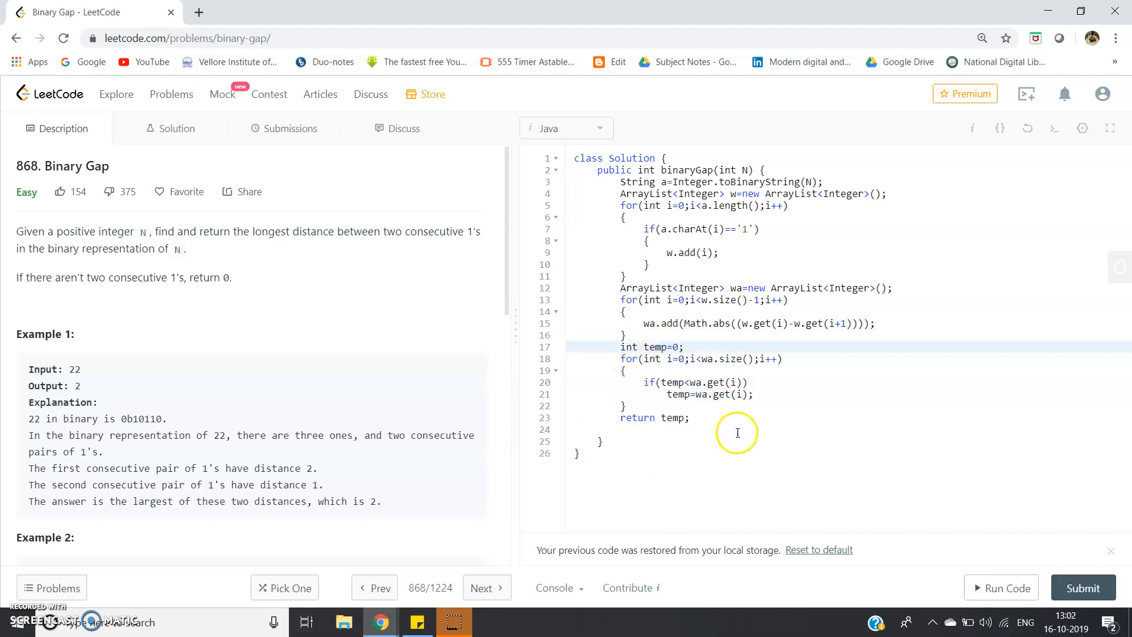
Run the Java solution on input 22, getting Accepted with output 2.
left_click(1001, 588)
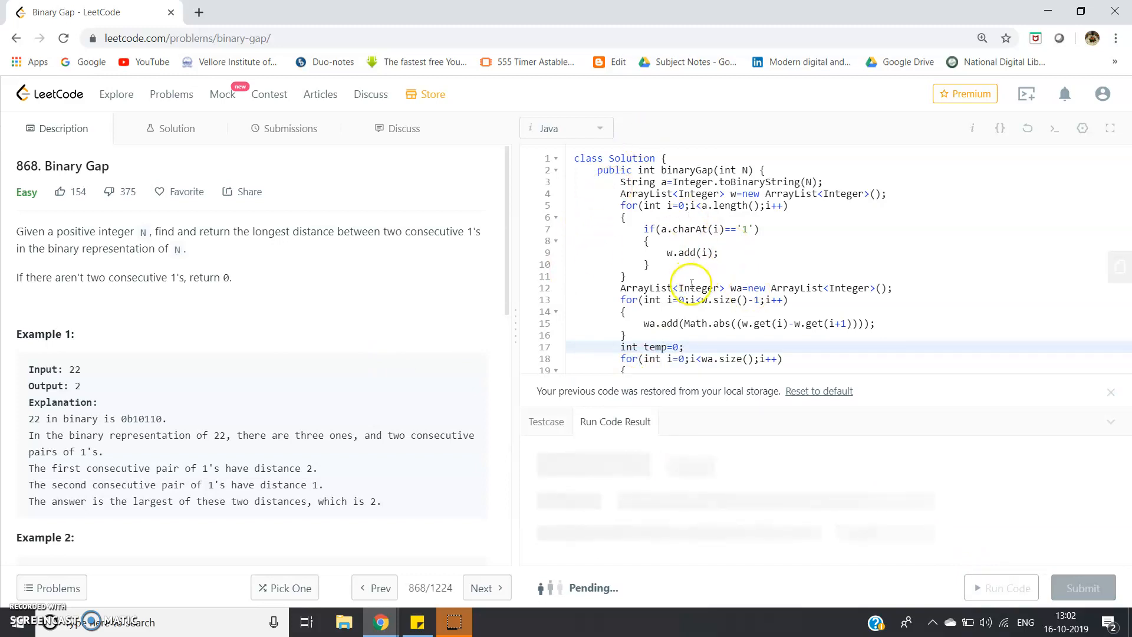
mouse_move(585, 136)
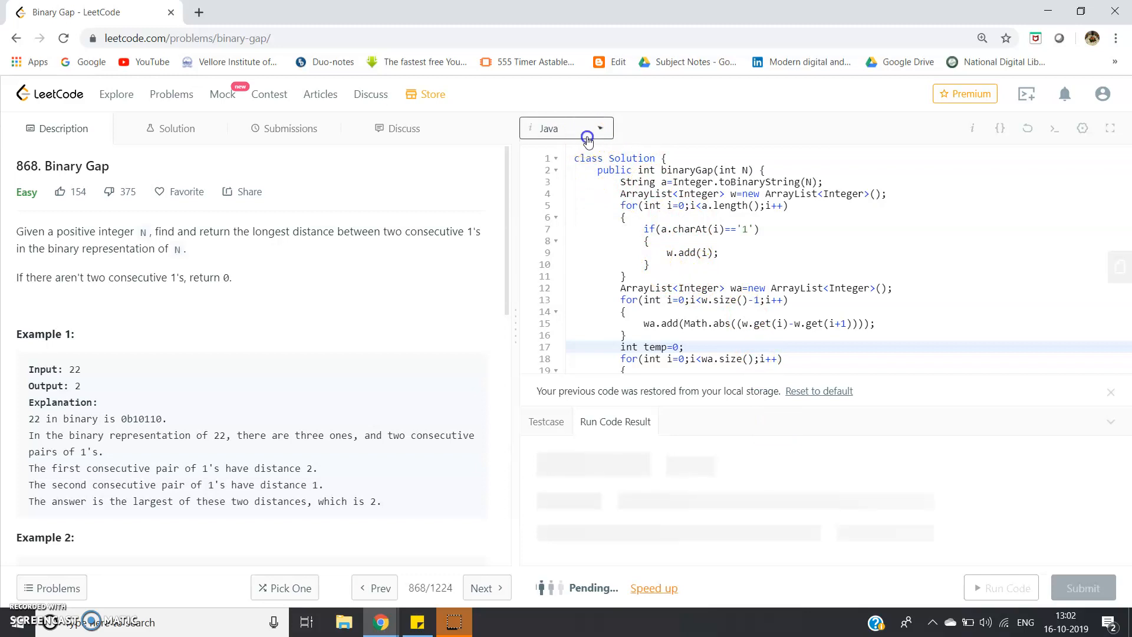
left_click(600, 128)
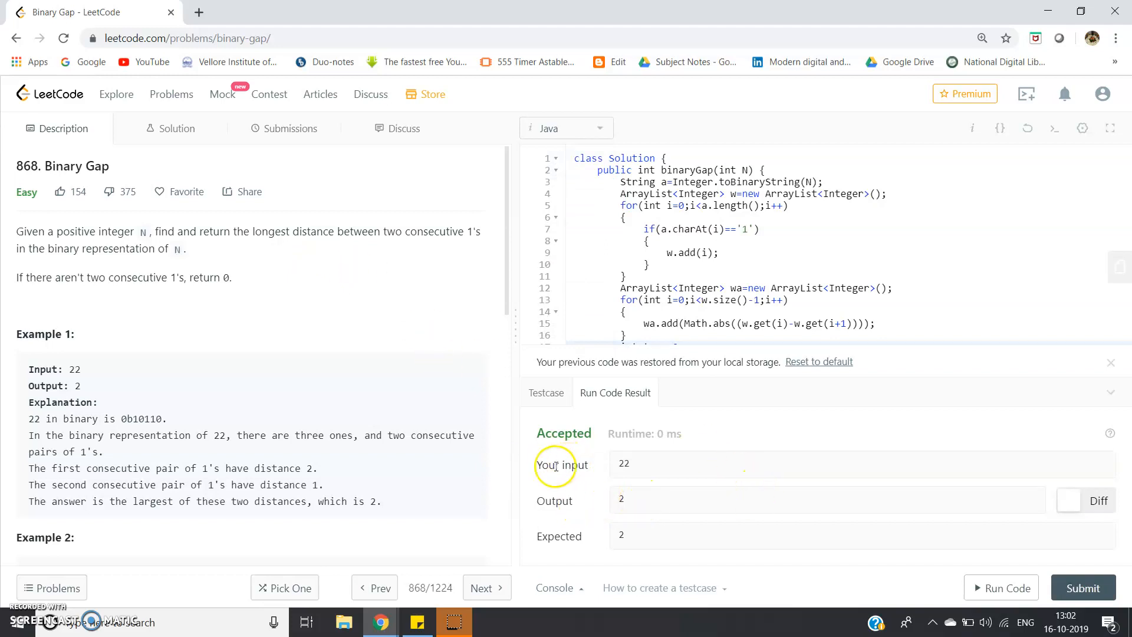
mouse_move(607, 533)
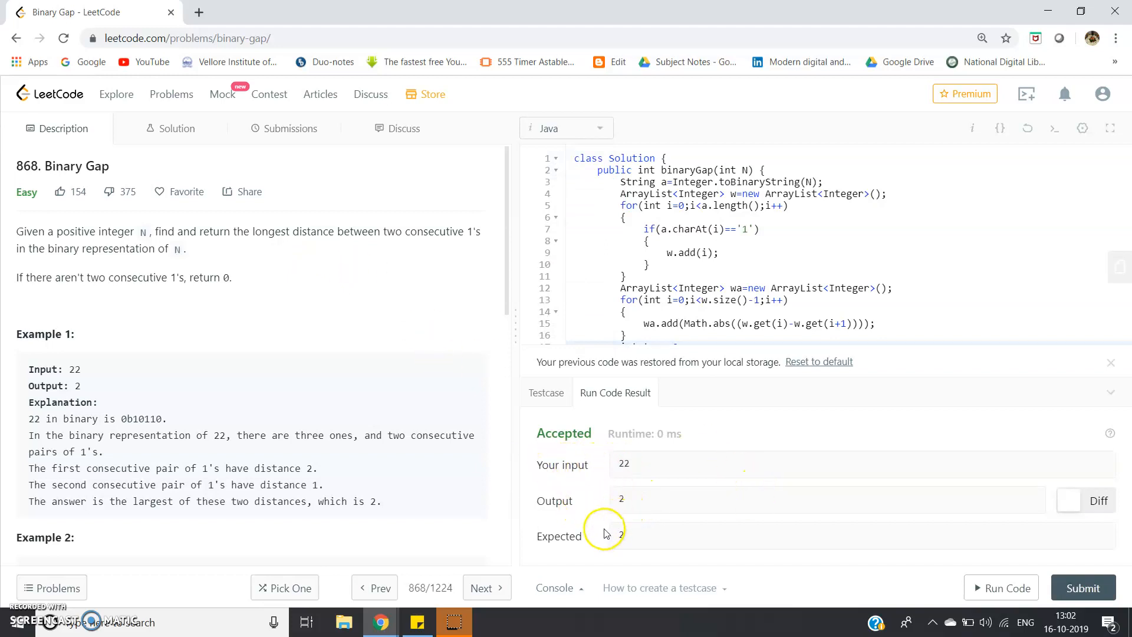
left_click(1083, 587)
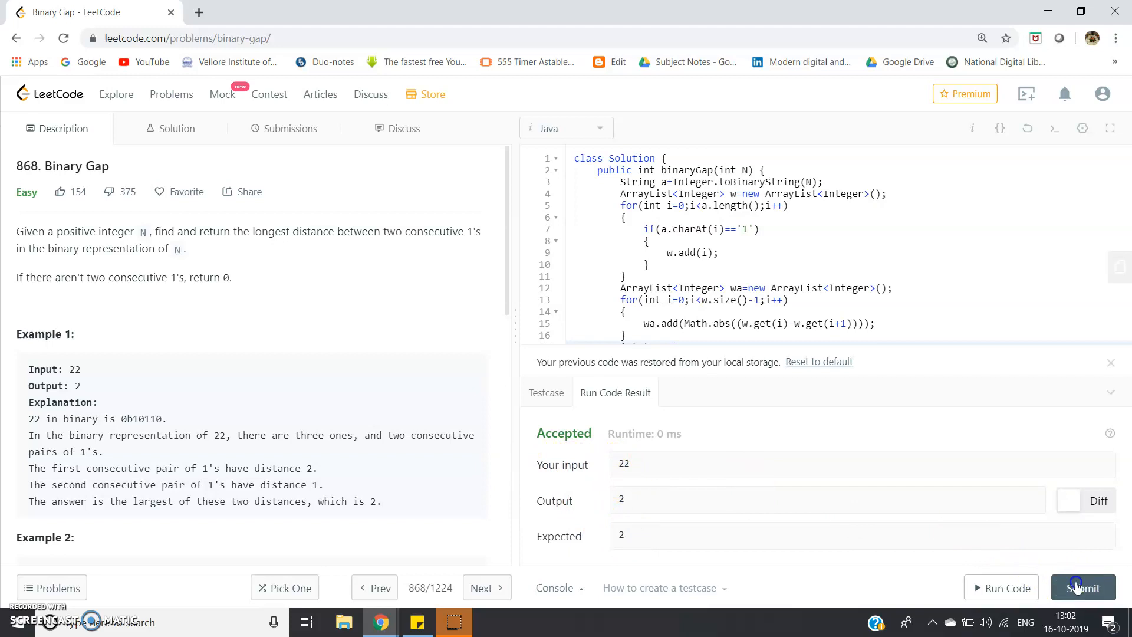
Submit the Binary Gap solution for full judging.
left_click(1082, 587)
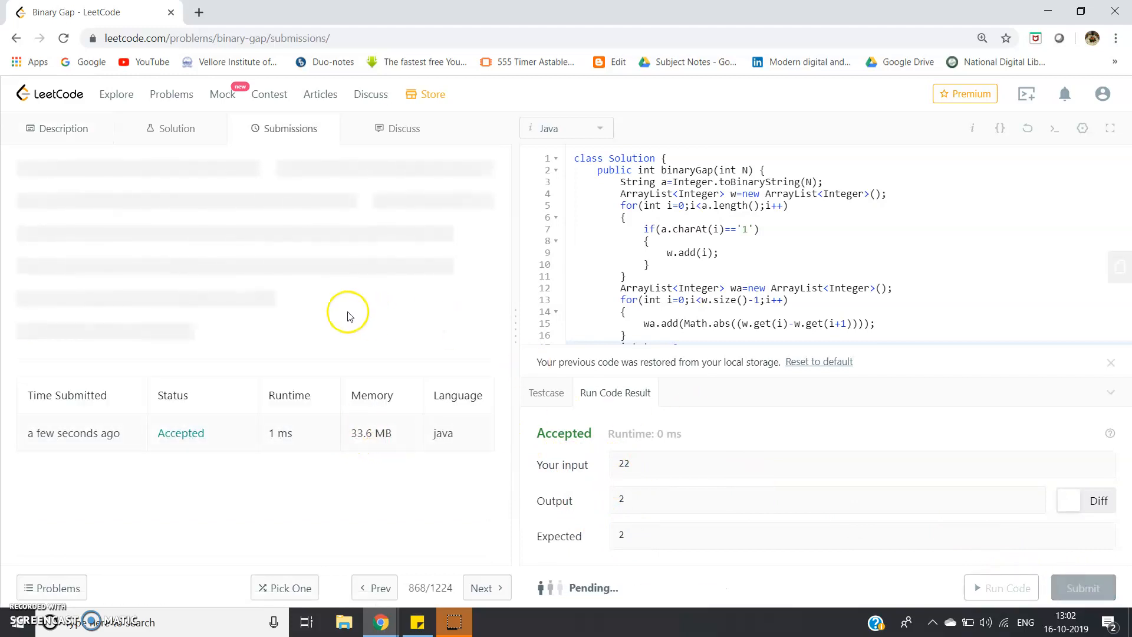
mouse_move(370, 390)
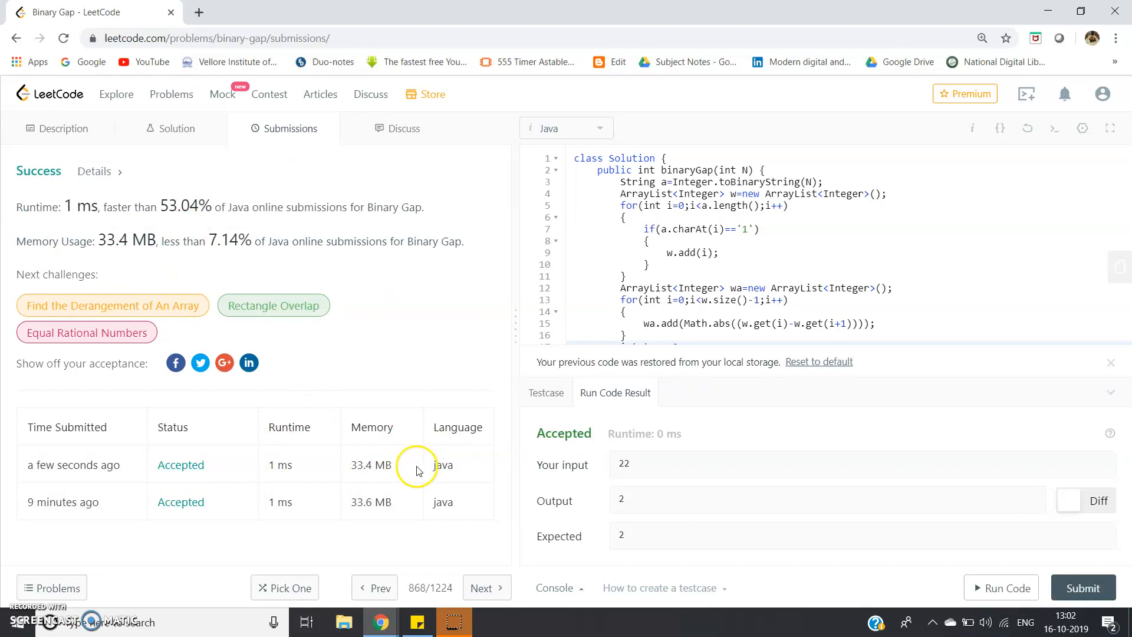
mouse_move(131, 220)
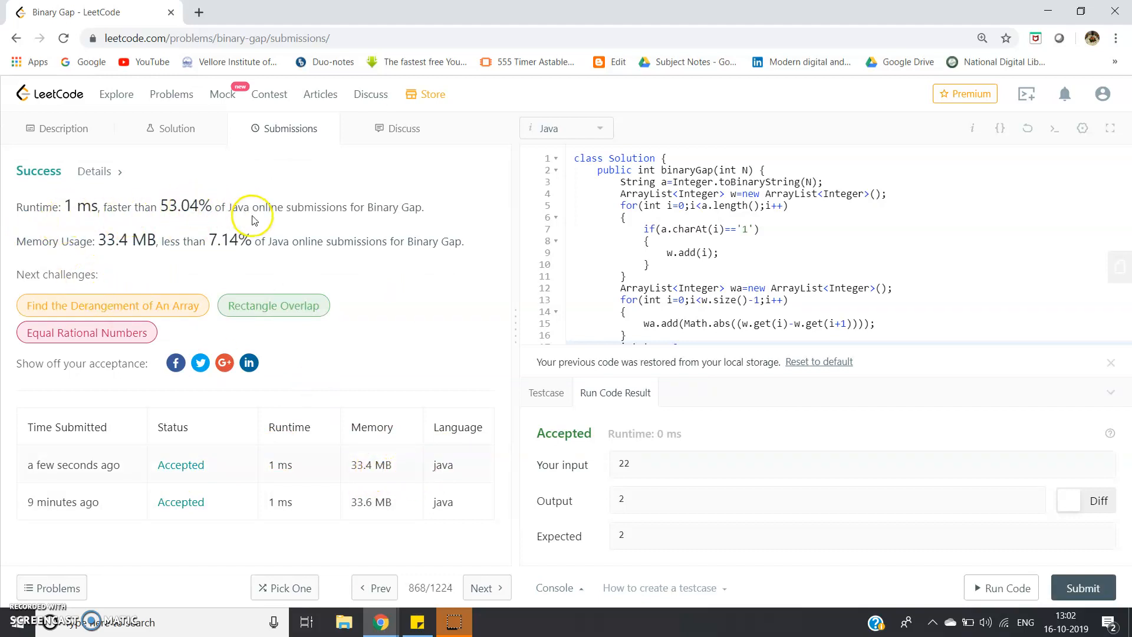
mouse_move(435, 231)
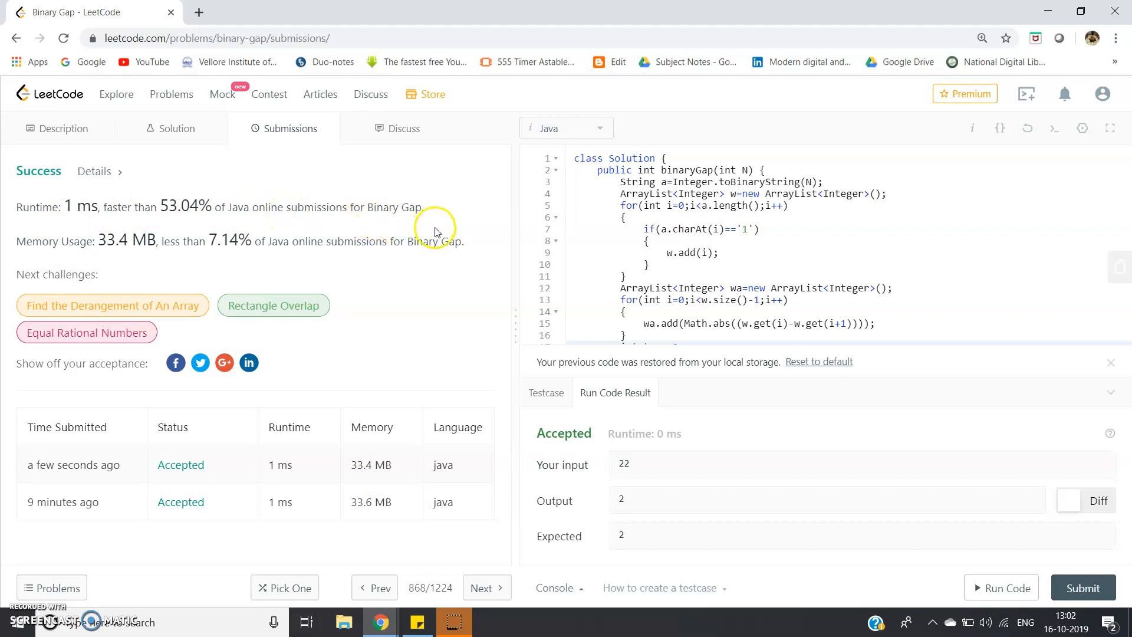
mouse_move(257, 237)
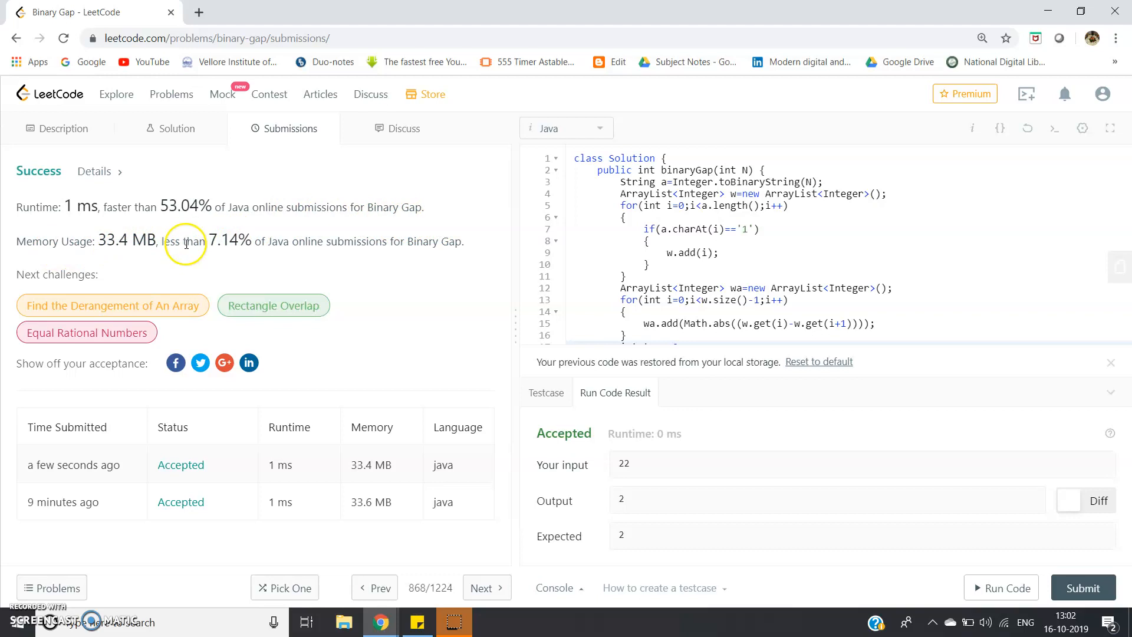
mouse_move(269, 244)
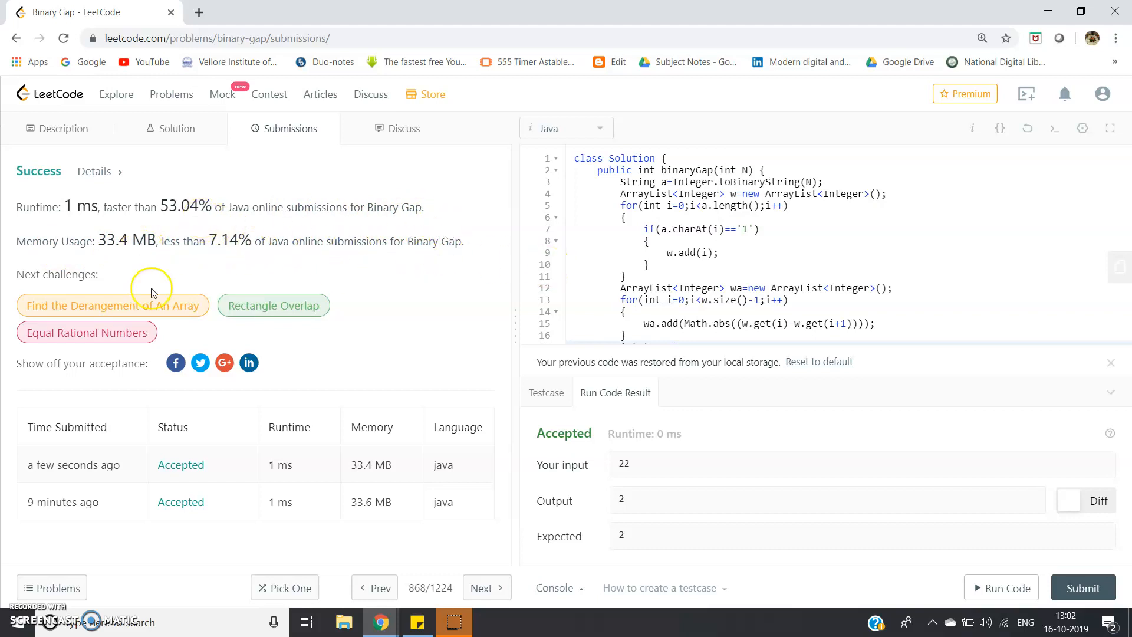
mouse_move(148, 233)
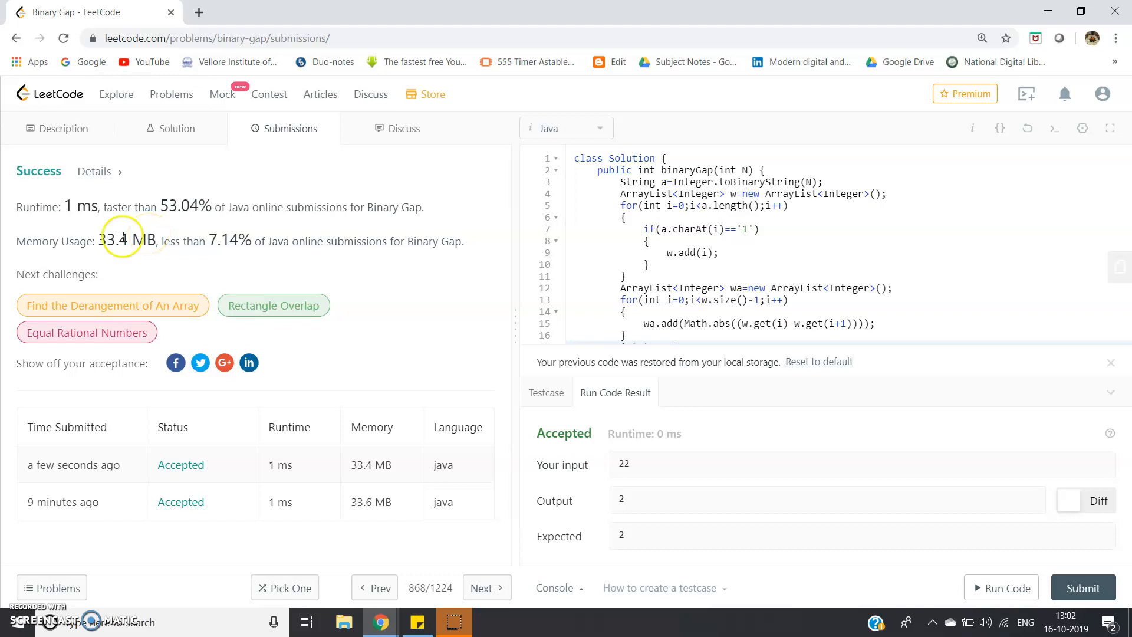
mouse_move(265, 229)
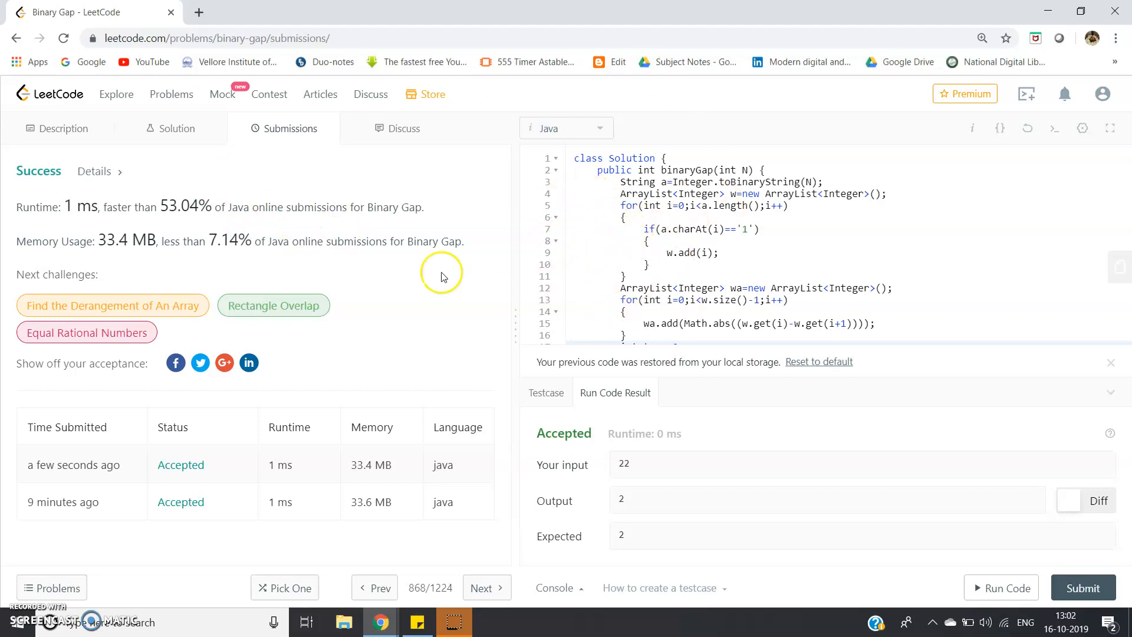
Scroll through the Discuss tab's Binary Gap posts, then return to Description.
left_click(404, 128)
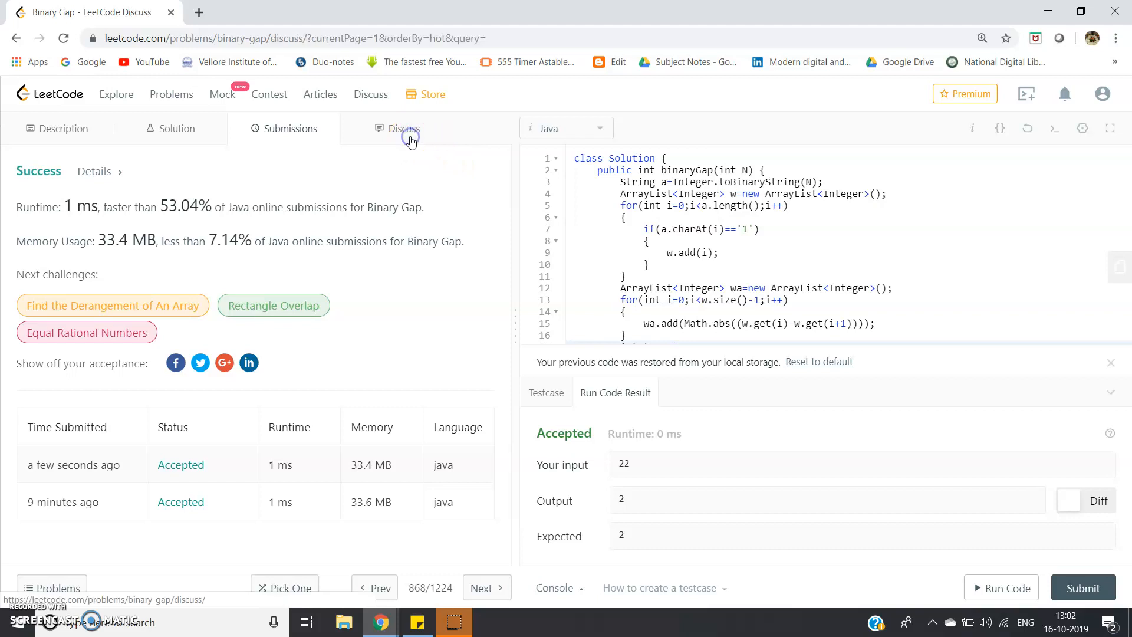
left_click(403, 128)
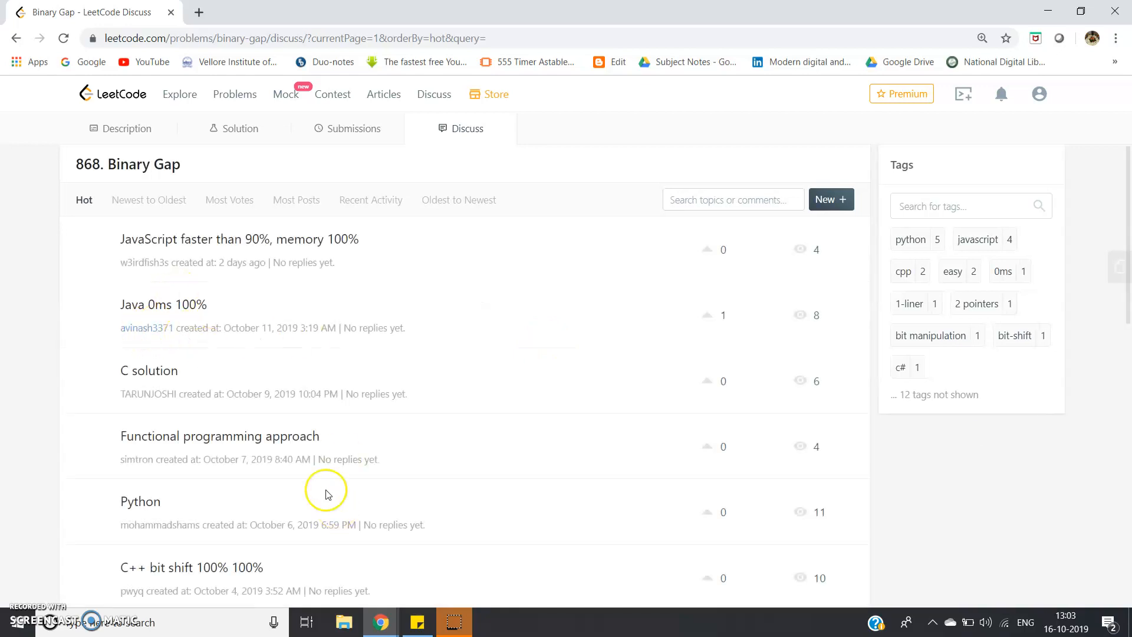
scroll("down", 3)
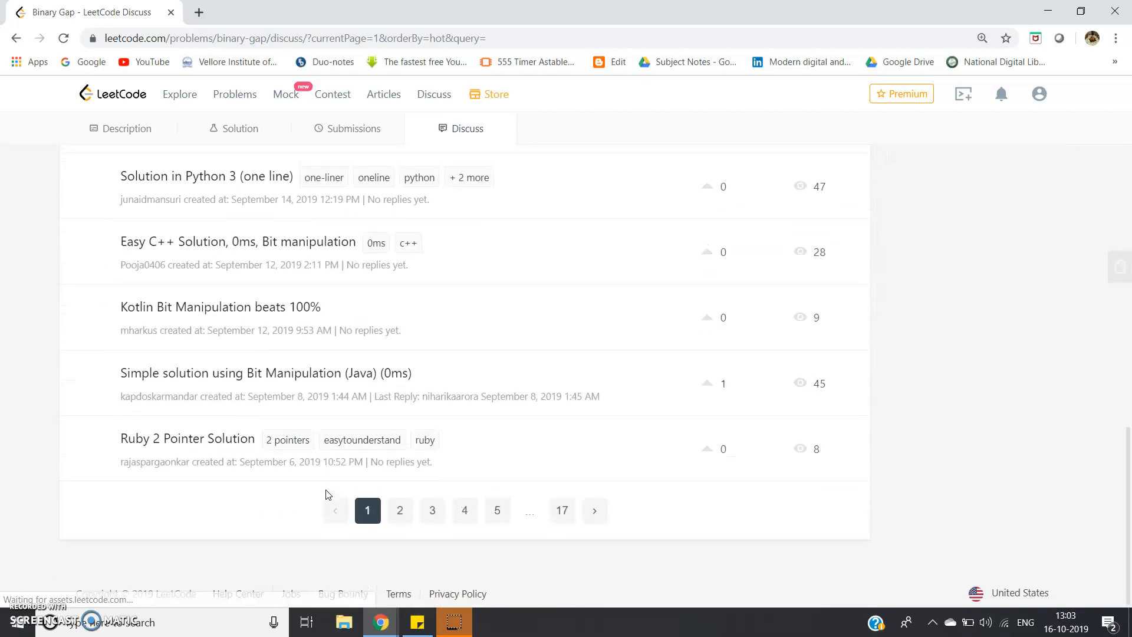
left_click(122, 128)
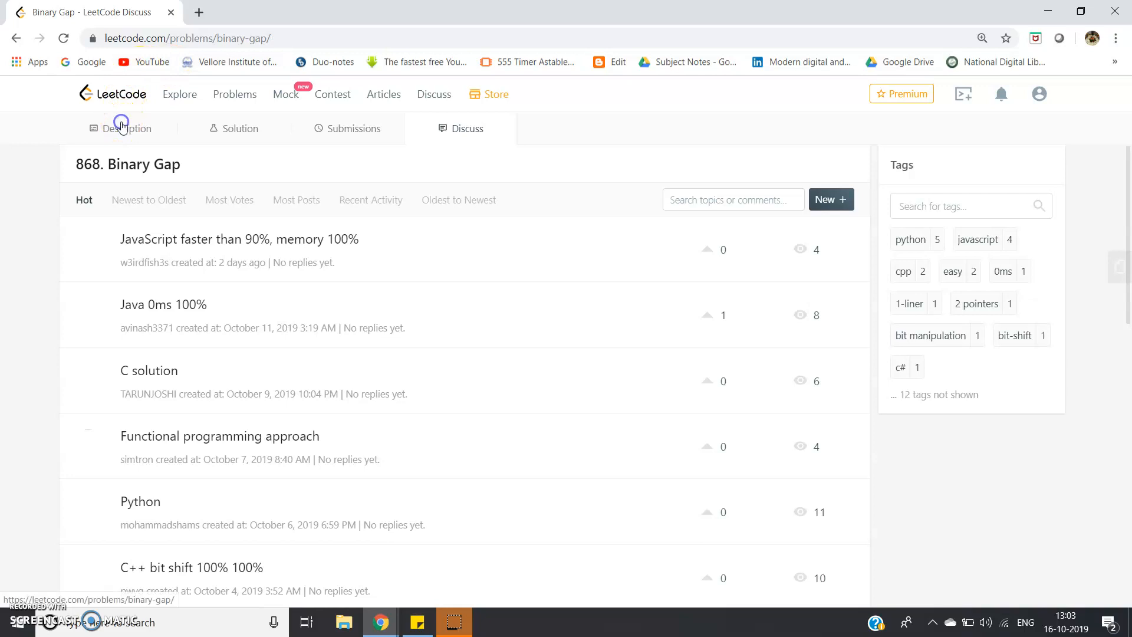
left_click(128, 128)
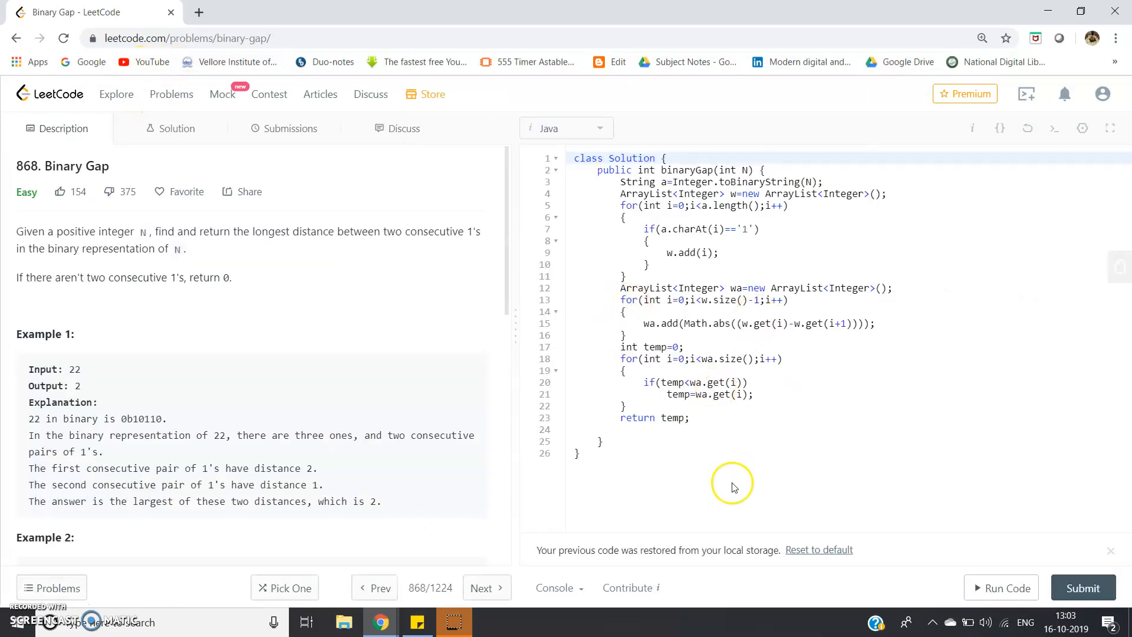